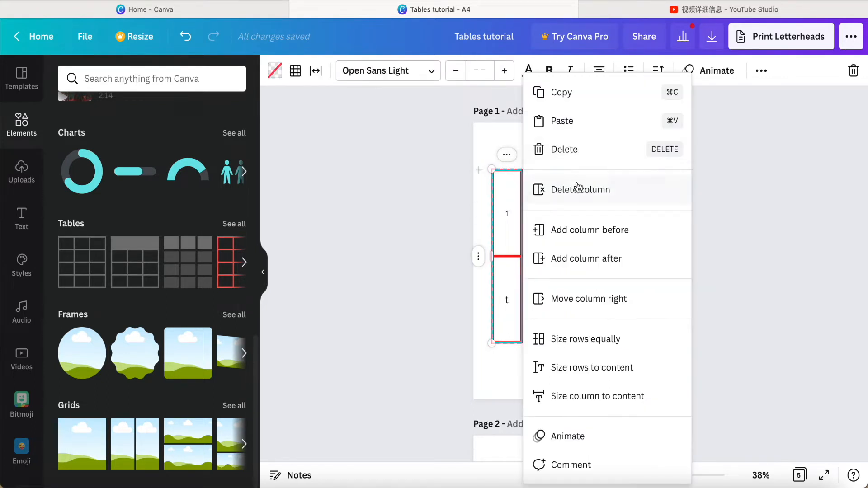
mouse_move(573, 216)
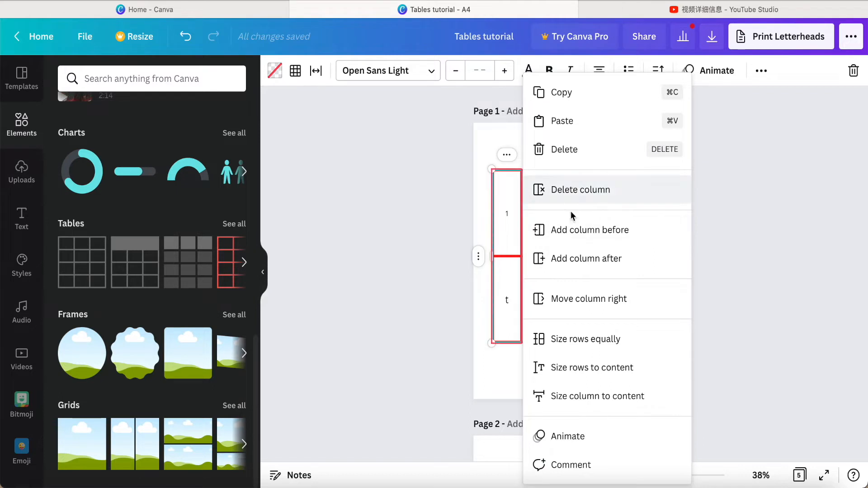
mouse_move(564, 354)
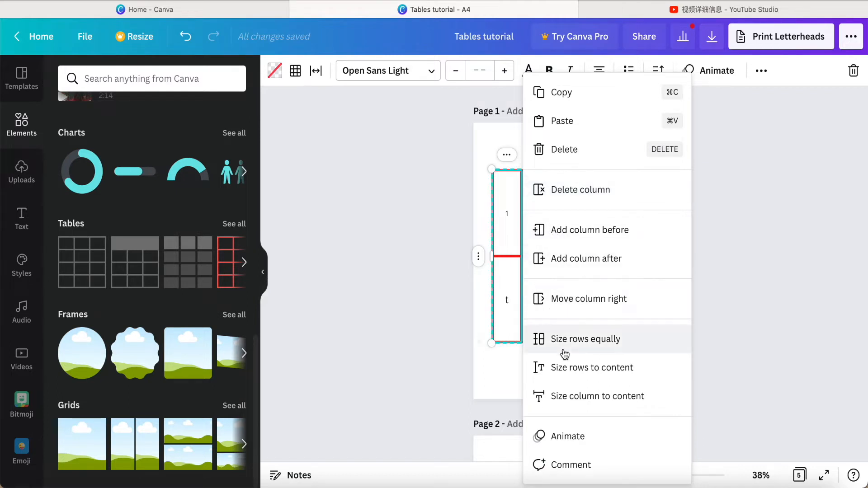
mouse_move(573, 246)
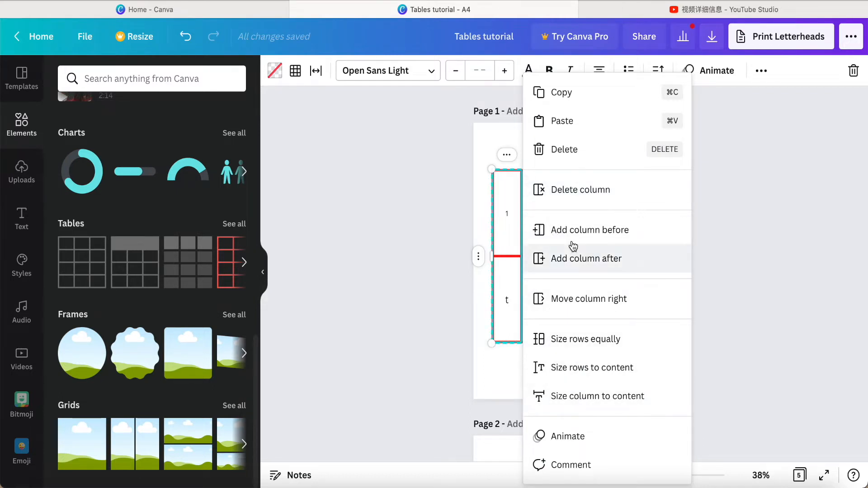
Add a column after the existing one from the table options menu.
left_click(585, 258)
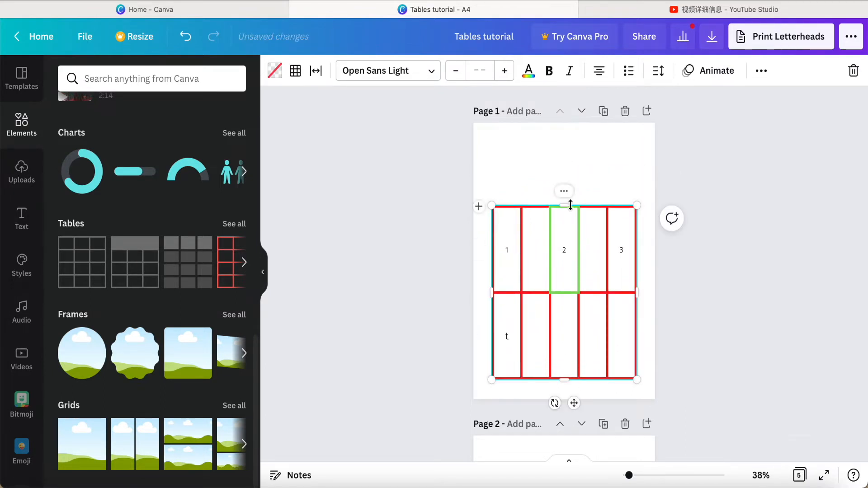
mouse_move(588, 173)
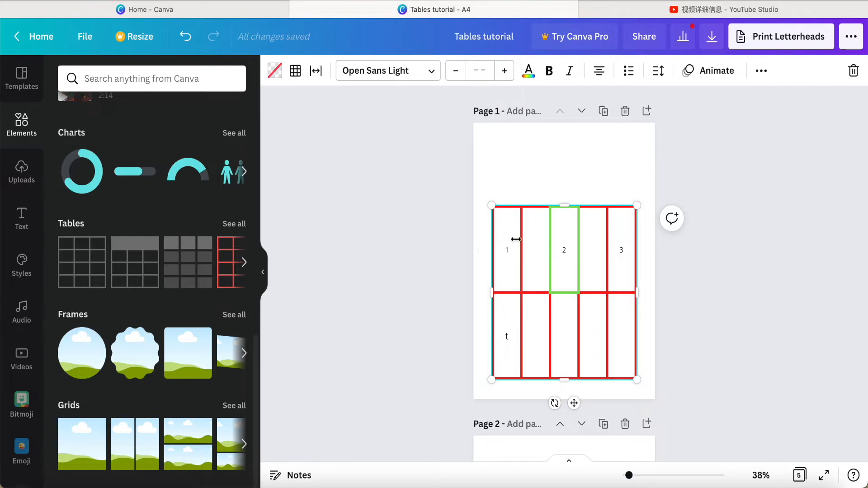
mouse_move(529, 177)
type("/")
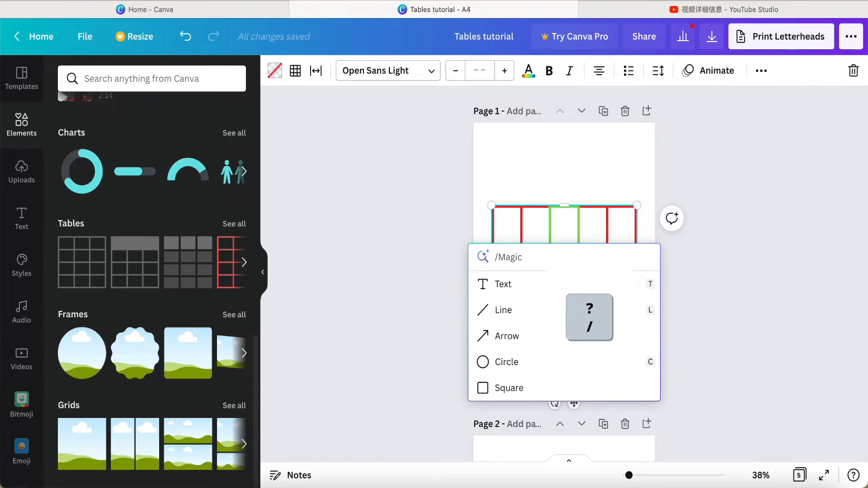
mouse_move(512, 325)
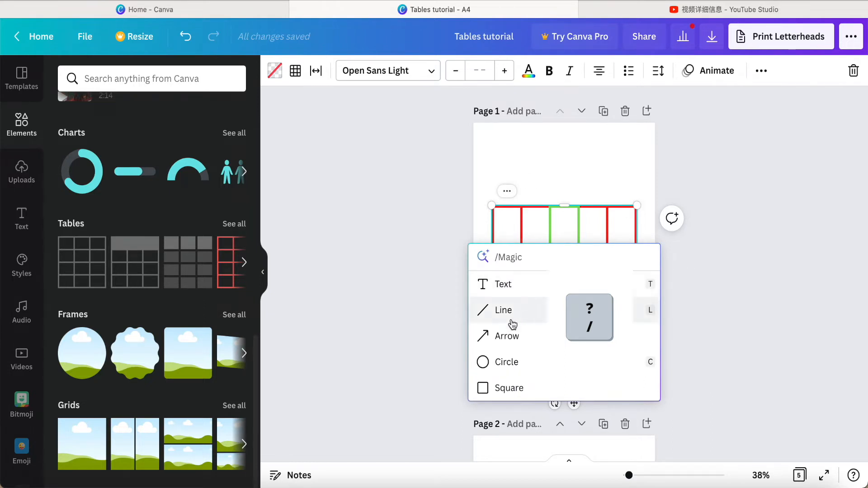
Insert a 1x1 table from the quick actions Table option.
scroll("down", 3)
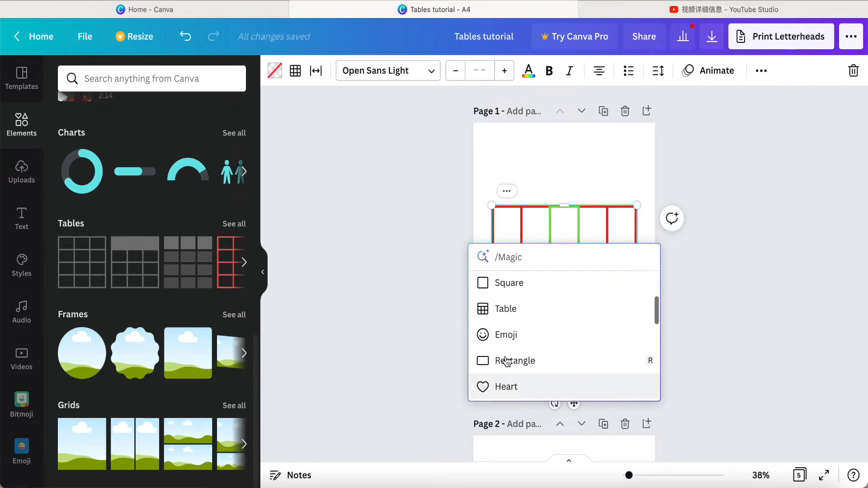
left_click(505, 309)
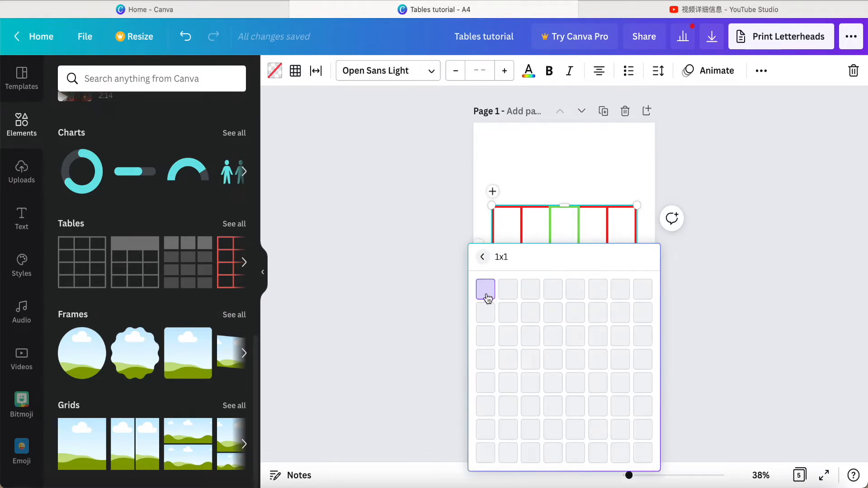
left_click(485, 289)
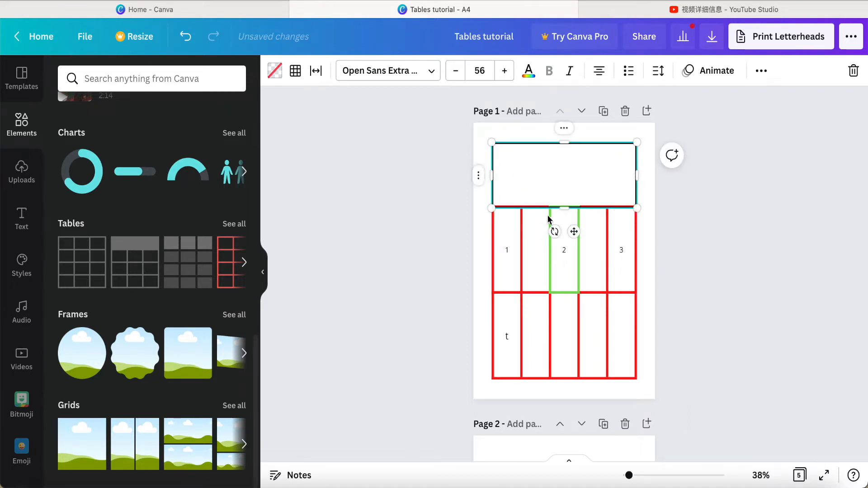
mouse_move(308, 97)
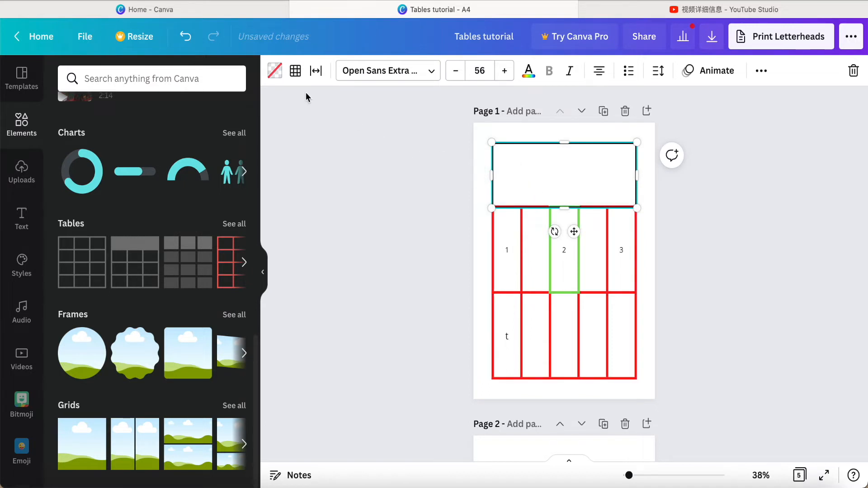
mouse_move(296, 71)
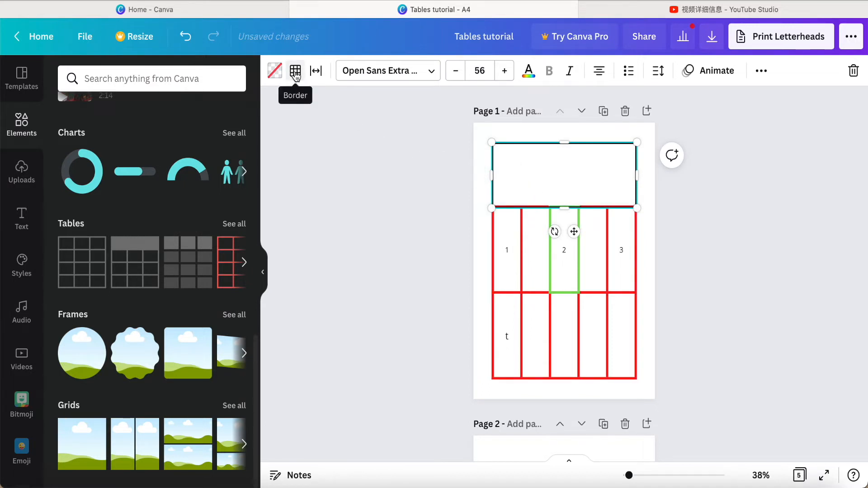
Adjust the header table's border colour and thickness via the Border button.
left_click(295, 70)
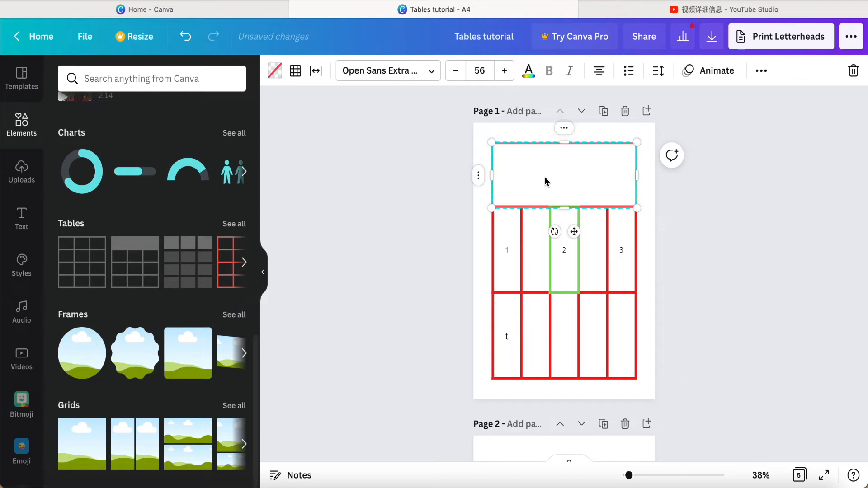
left_click(295, 71)
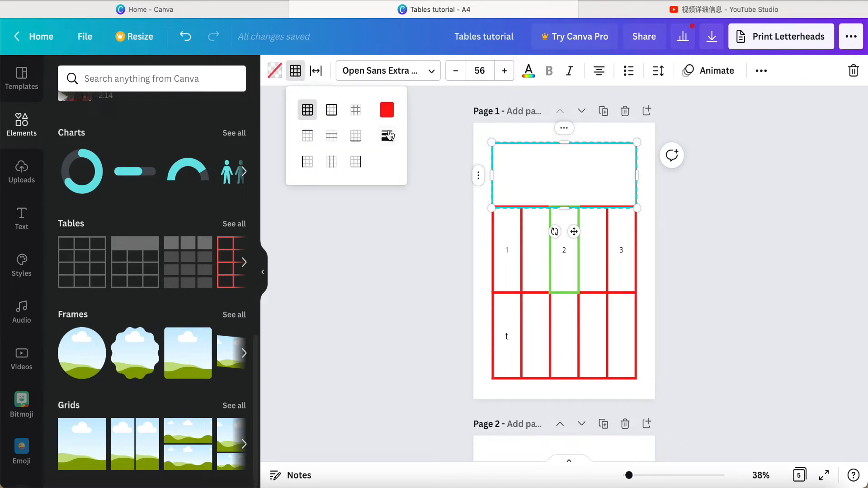
mouse_move(387, 135)
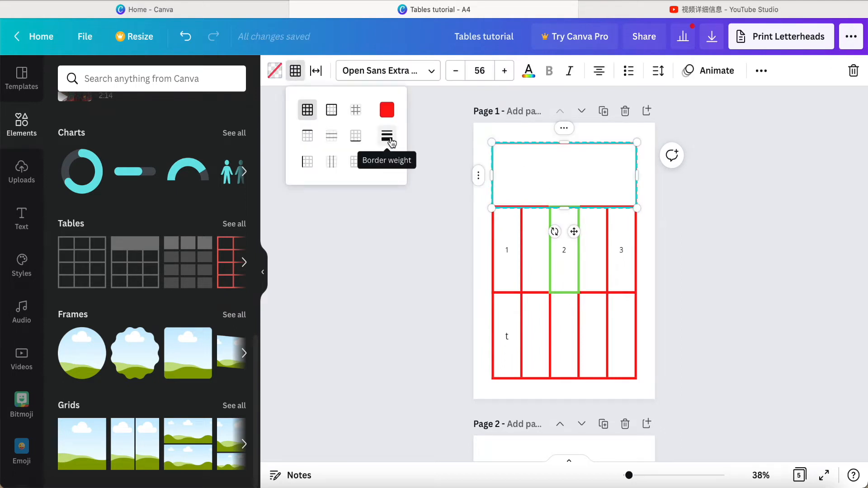
left_click(386, 135)
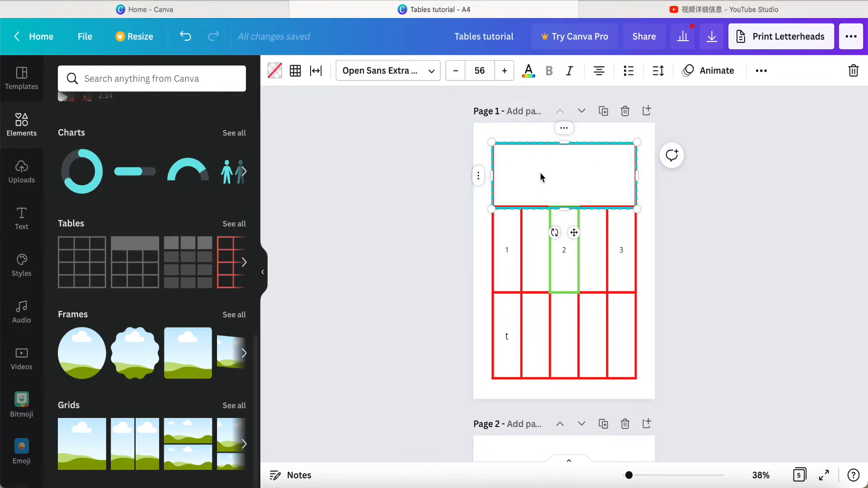
Type 'test' into the header cell and change its text colour.
type("tes")
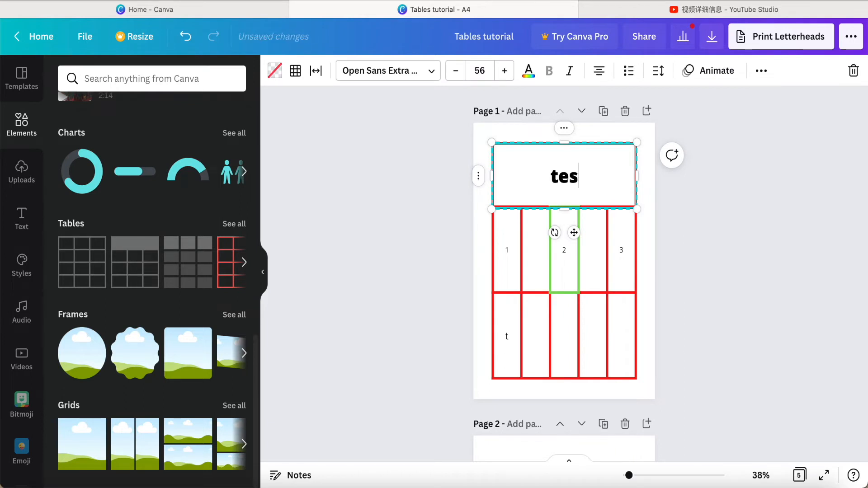
type("dknekj")
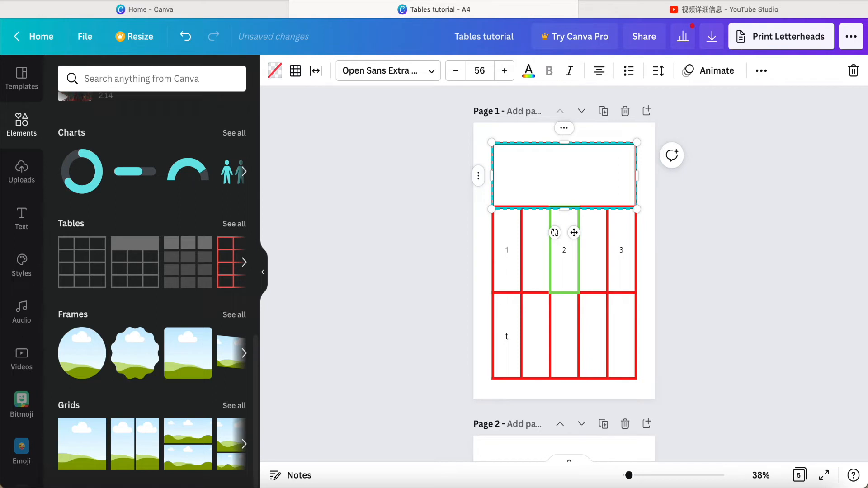
type("test")
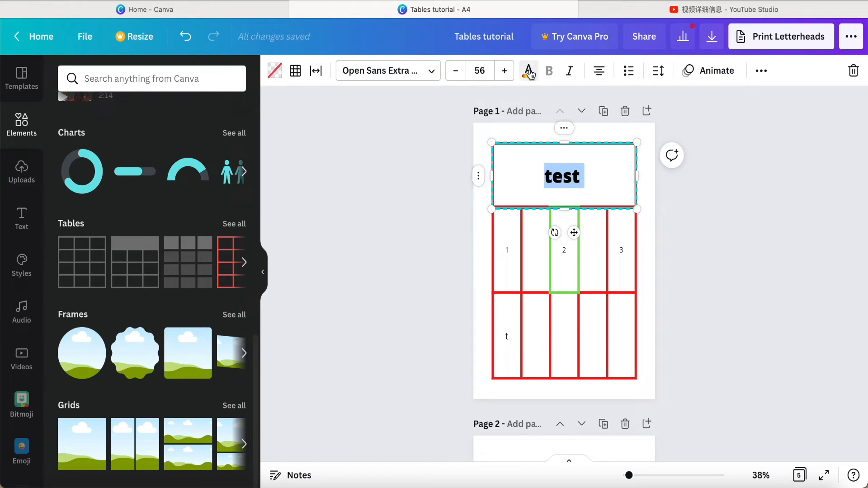
left_click(528, 71)
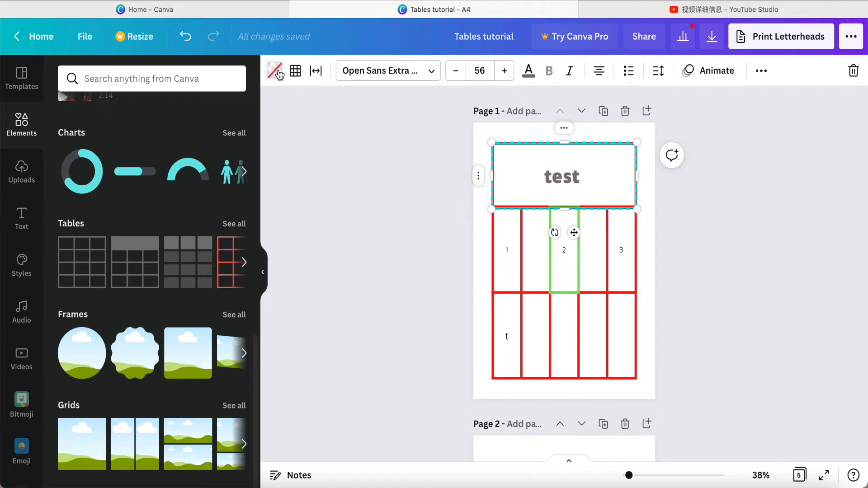
mouse_move(275, 70)
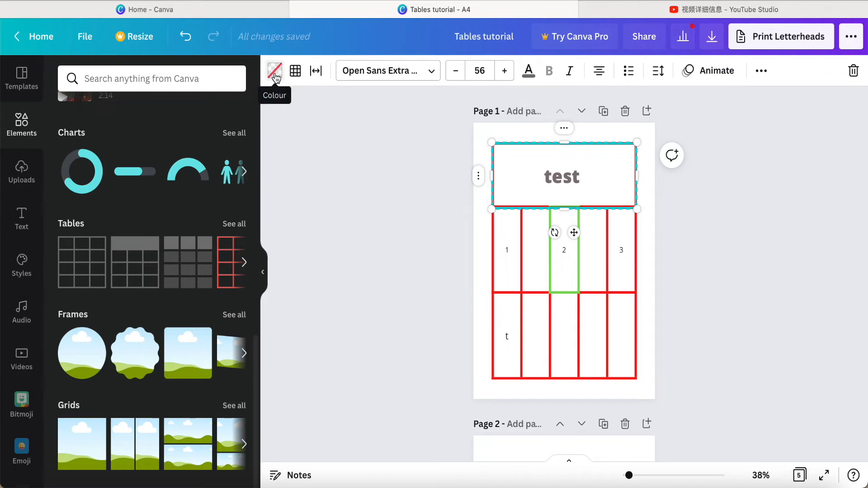
Try several fill swatches, settling on light purple for the header cell.
left_click(274, 70)
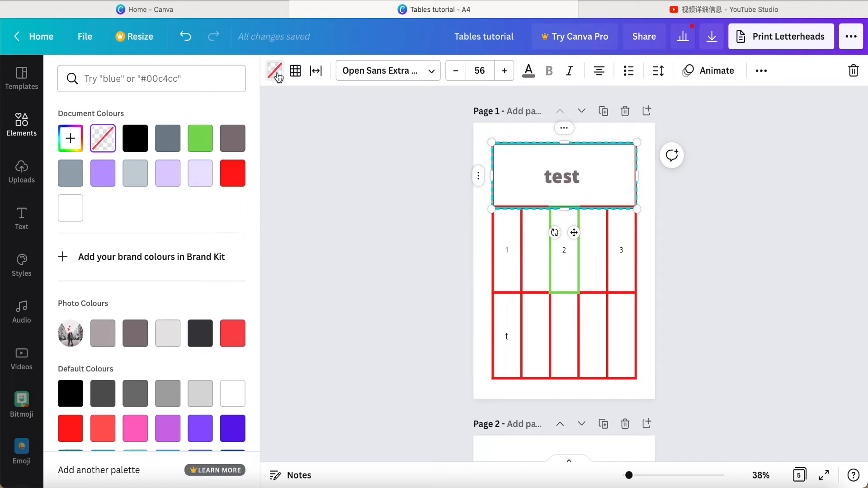
mouse_move(168, 173)
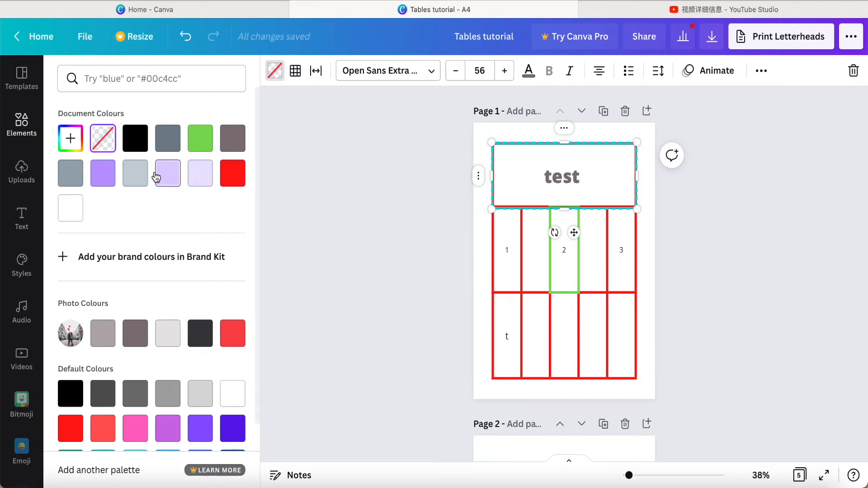
mouse_move(134, 138)
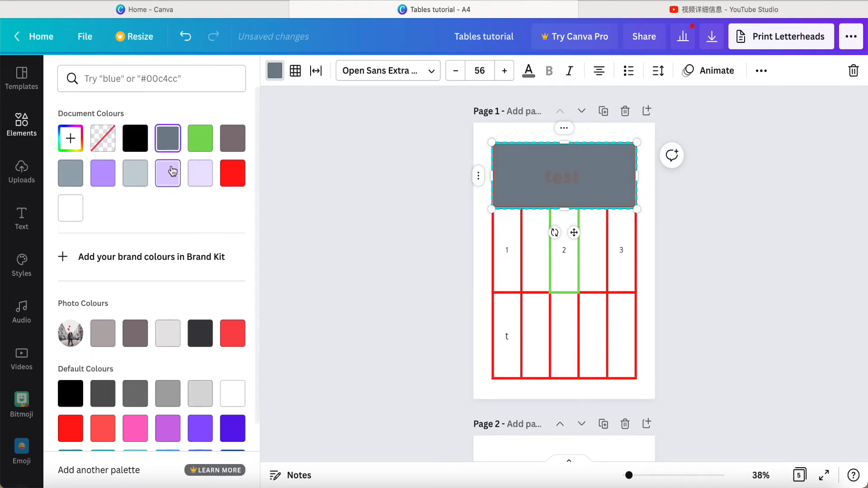
left_click(233, 174)
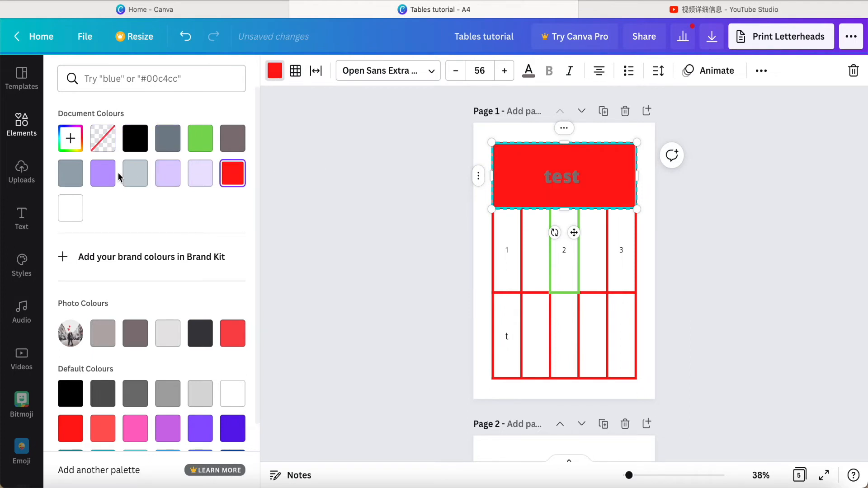
left_click(102, 173)
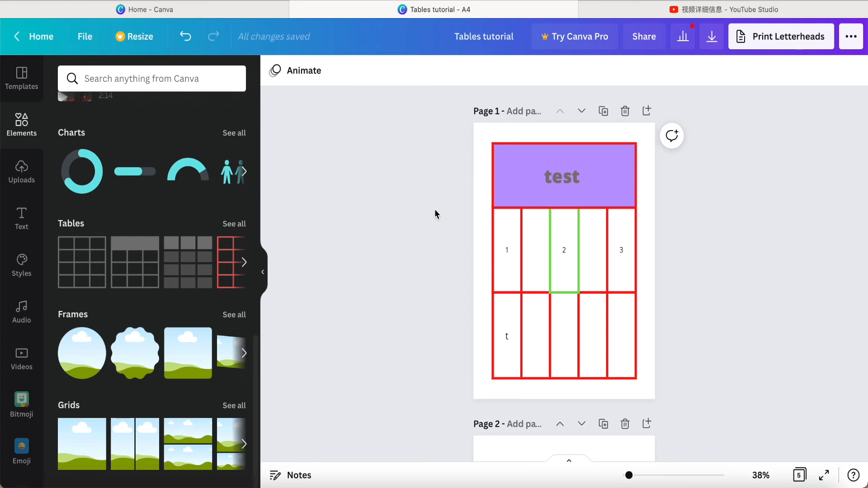
mouse_move(454, 254)
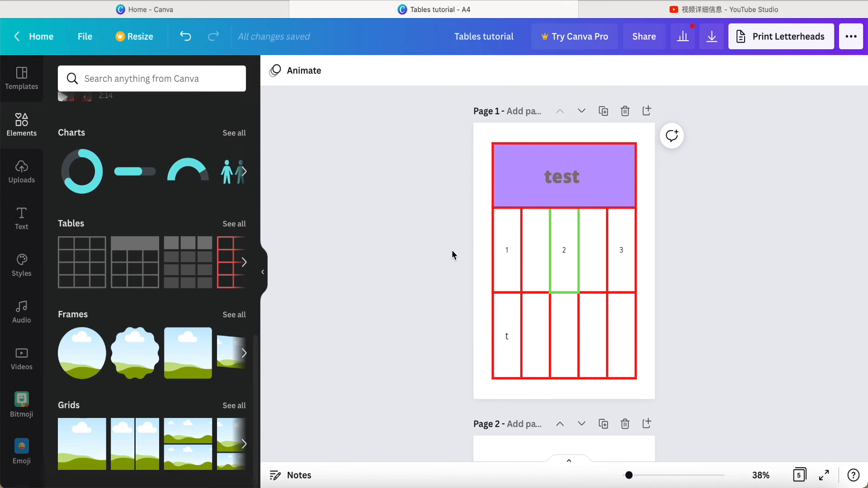
scroll("up", 3)
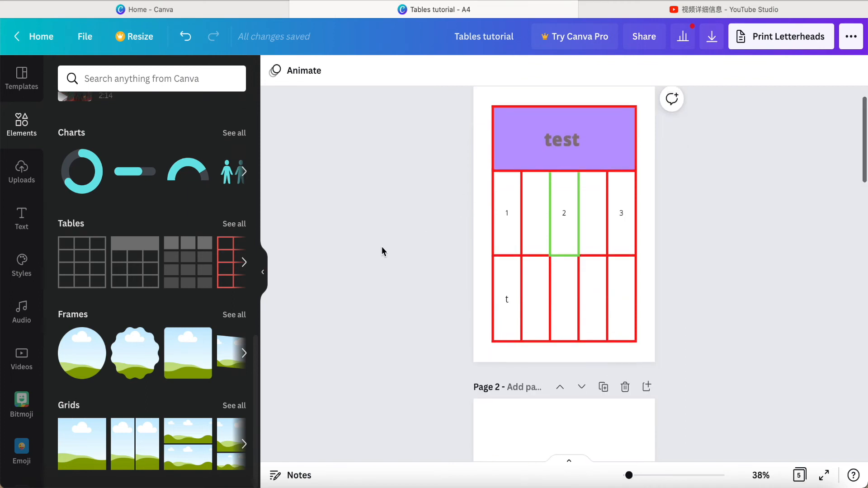
scroll("up", 3)
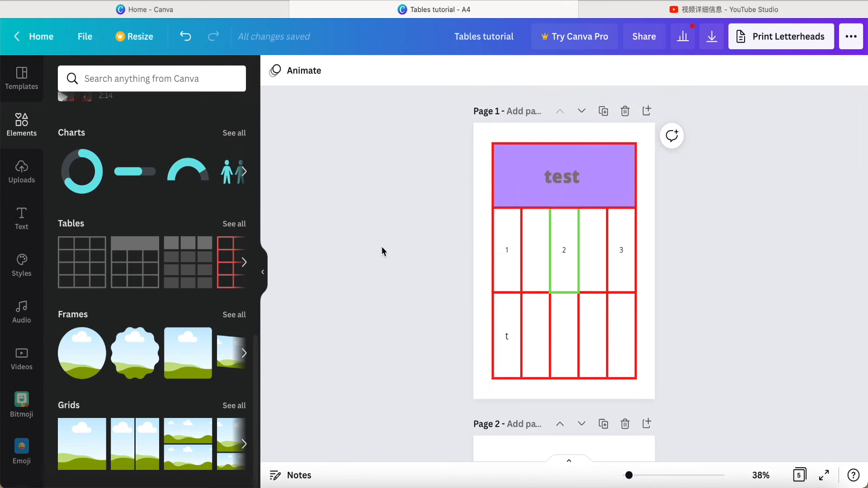